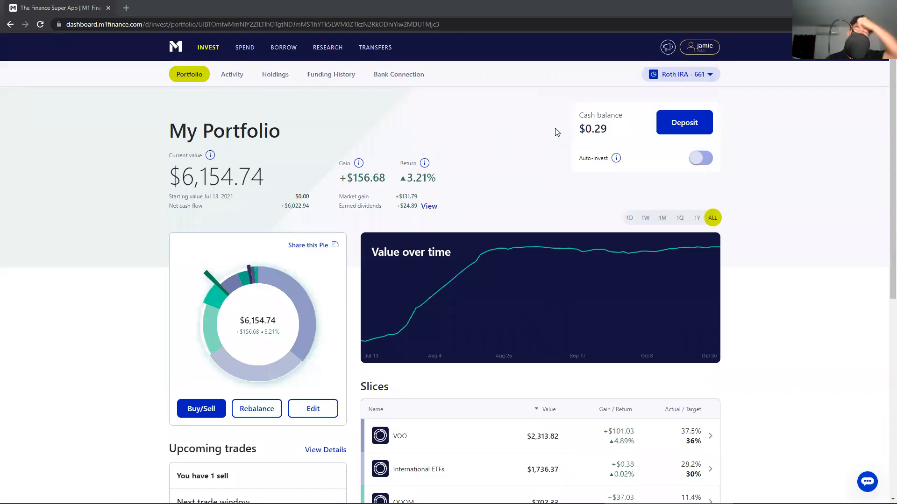
{"action": "mouse_move", "coordinate": [526, 161]}
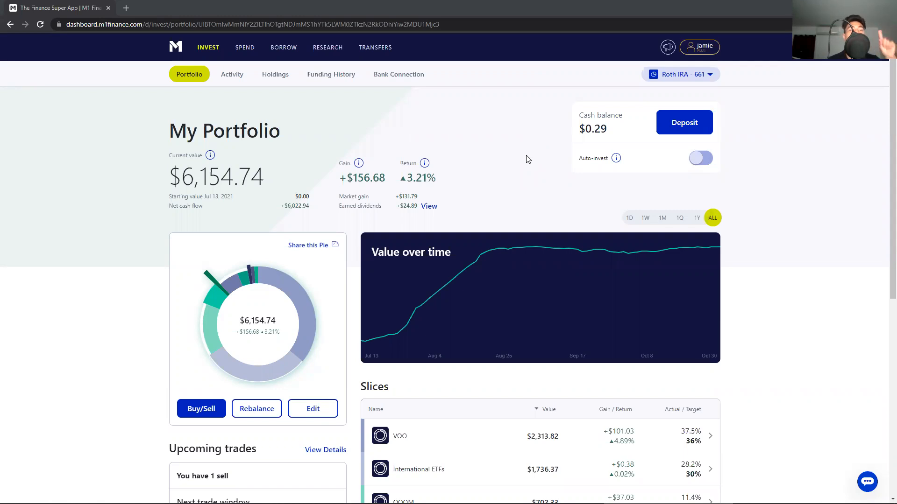
{"action": "mouse_move", "coordinate": [503, 171]}
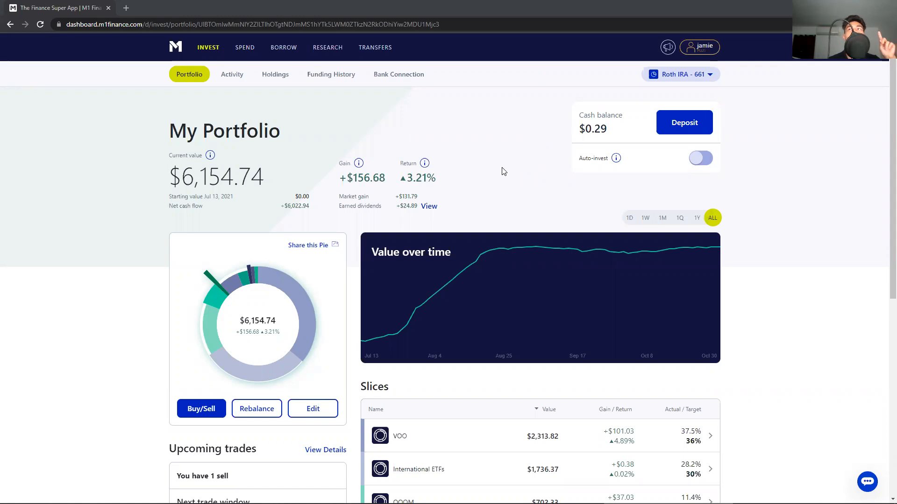
{"action": "mouse_move", "coordinate": [505, 168]}
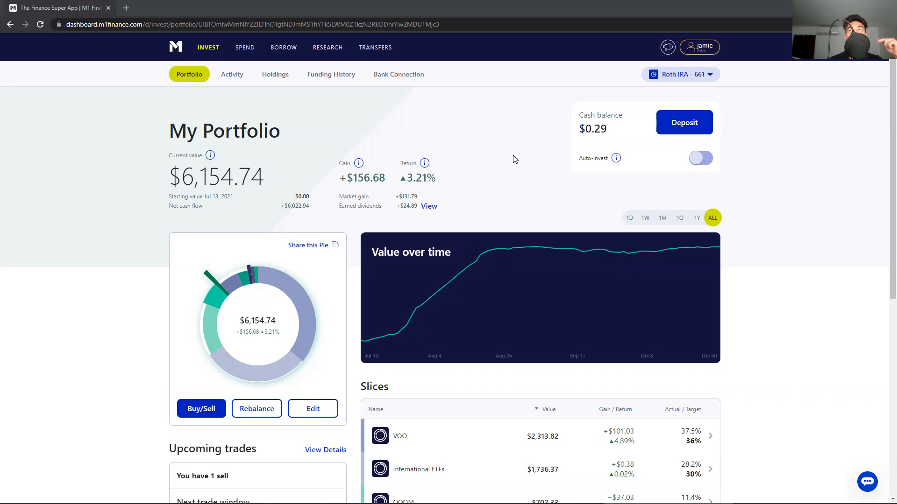
View the details of the portfolio's upcoming trades, including the pending NTSX sell
{"action": "scroll", "scroll_direction": "down", "scroll_amount": 3}
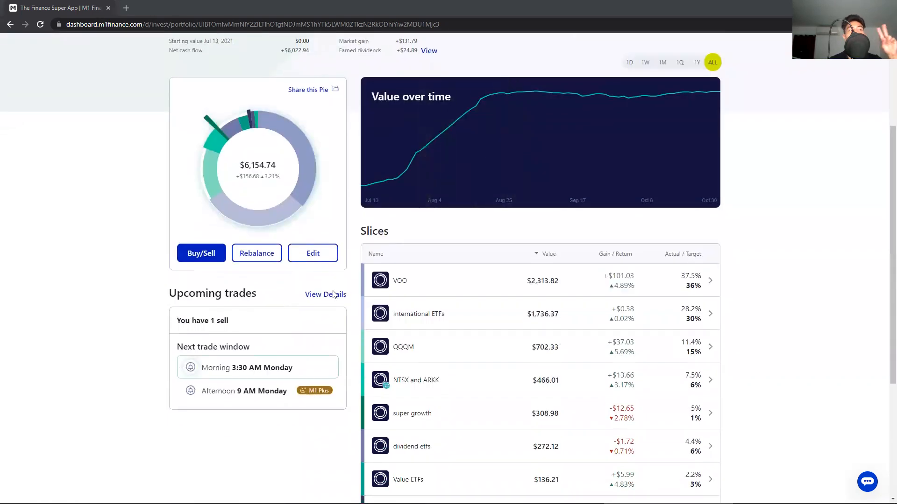
{"action": "left_click", "coordinate": [325, 294]}
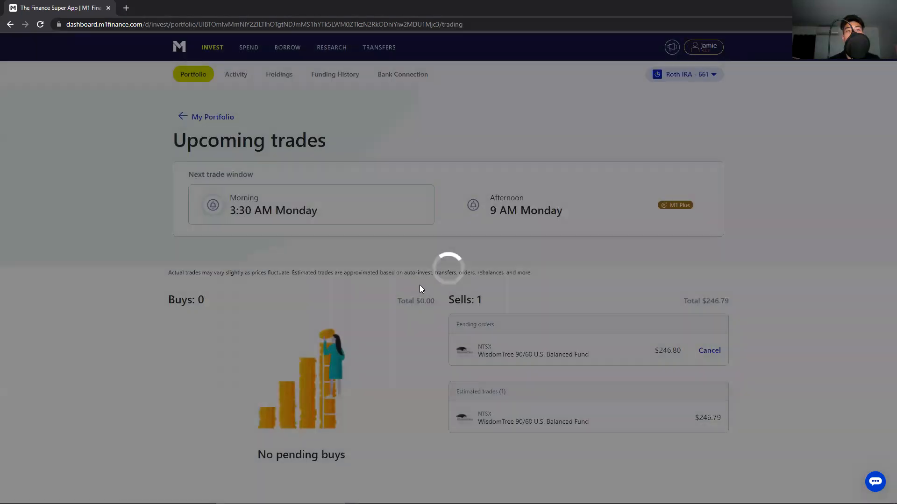
{"action": "mouse_move", "coordinate": [216, 121]}
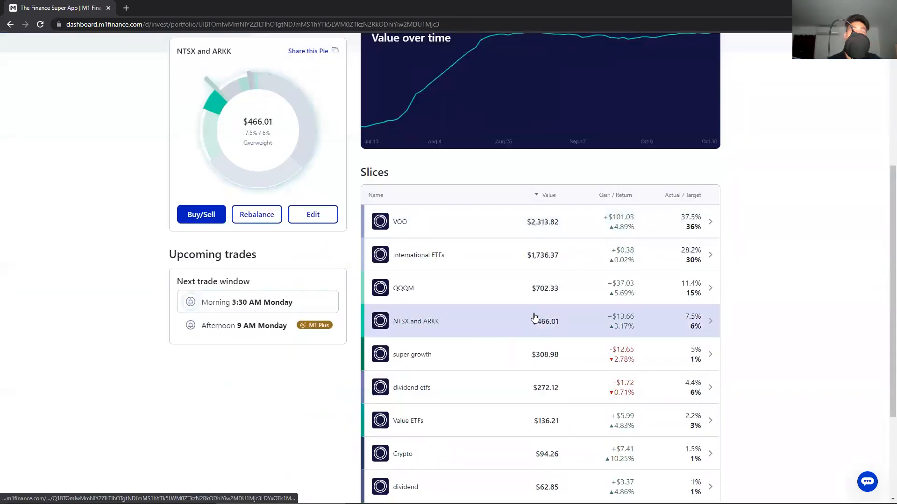
Start an order for the NTSX holding inside the NTSX and ARKK pie
{"action": "left_click", "coordinate": [434, 321]}
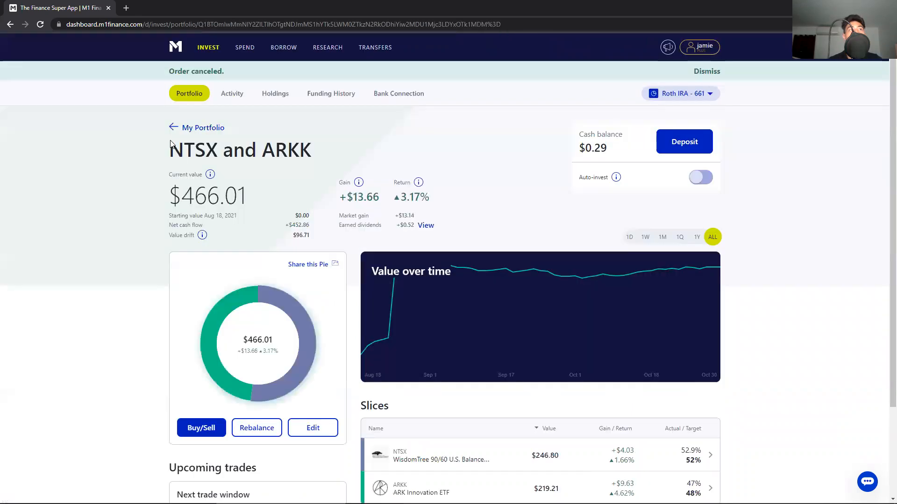
{"action": "scroll", "scroll_direction": "down", "scroll_amount": 3}
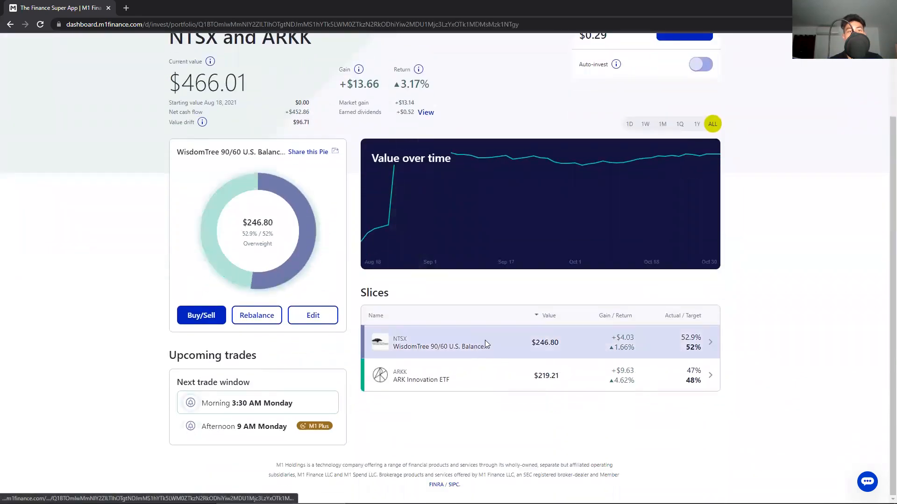
{"action": "left_click", "coordinate": [201, 316]}
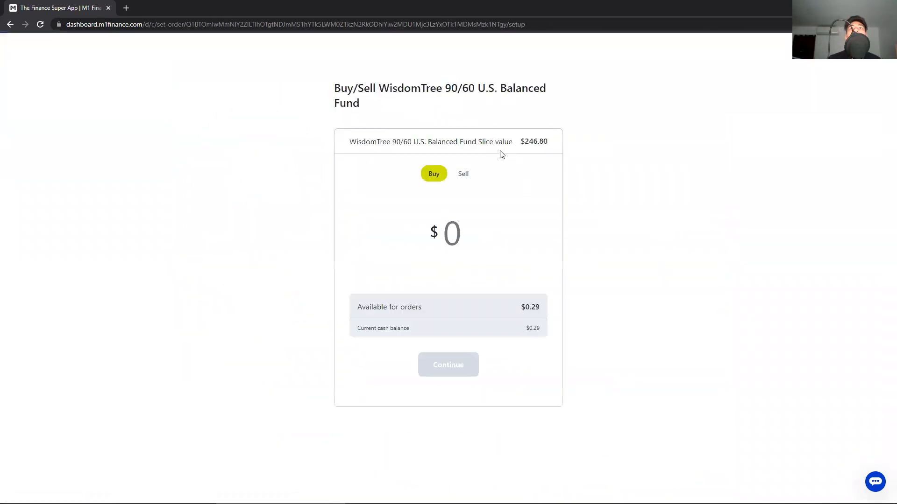
Sell the entire NTSX slice for $246.80 and return to the NTSX and ARKK pie
{"action": "left_click", "coordinate": [463, 174]}
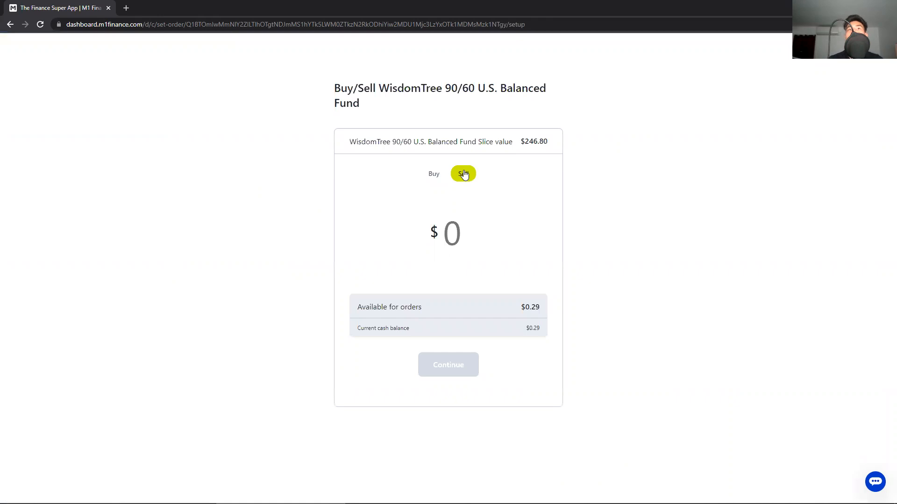
{"action": "type", "text": "246.8"}
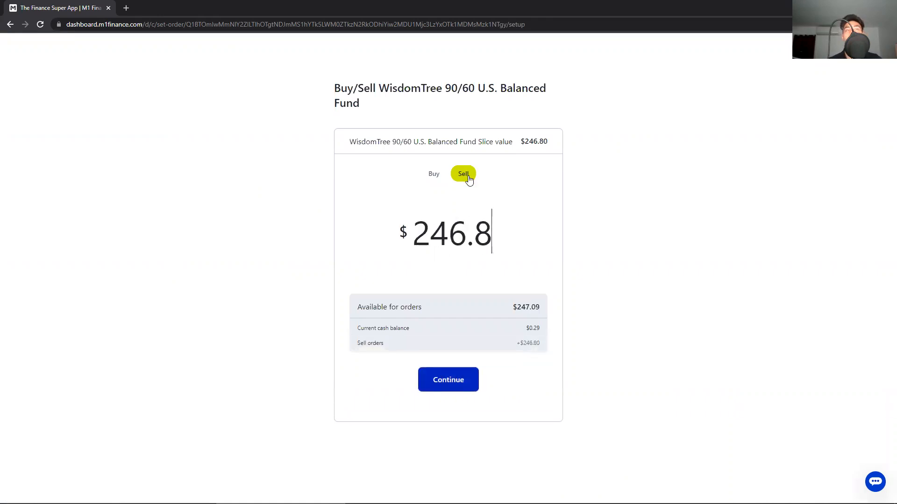
{"action": "mouse_move", "coordinate": [555, 217]}
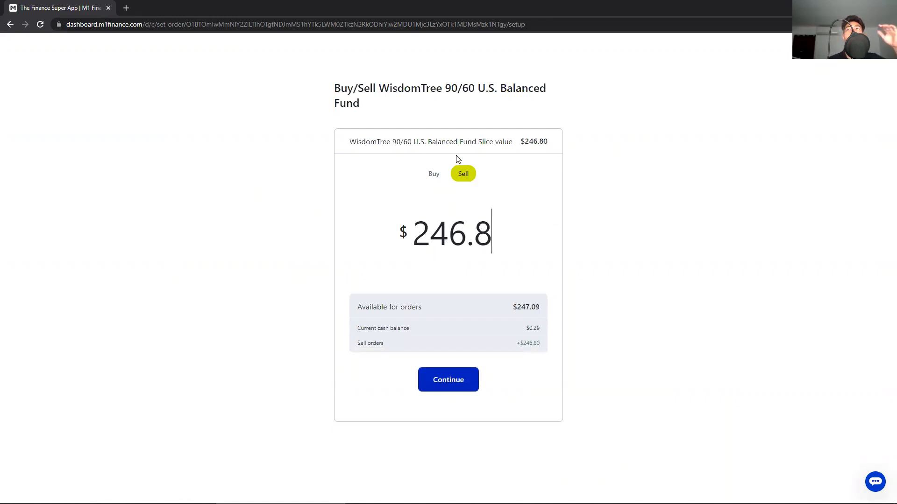
{"action": "left_click", "coordinate": [448, 379]}
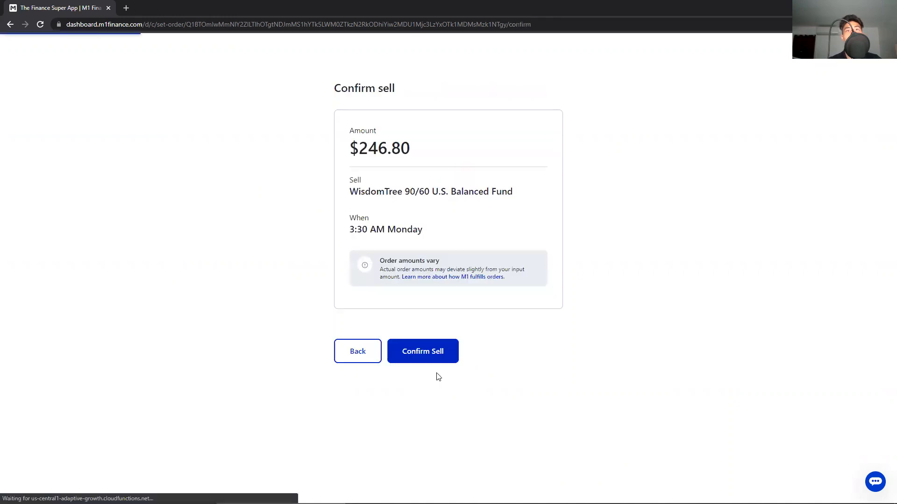
{"action": "left_click", "coordinate": [422, 351]}
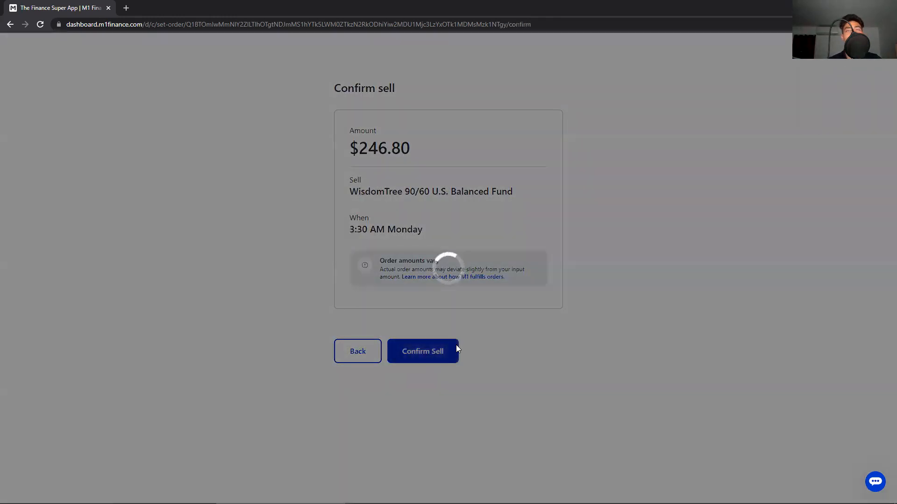
{"action": "left_click", "coordinate": [422, 350]}
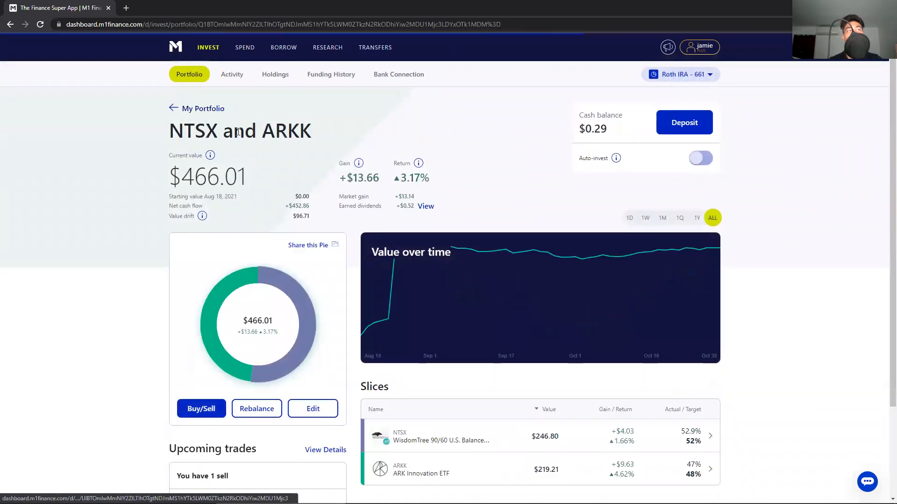
Start an order for the NTSX holding in the Value ETFs pie
{"action": "scroll", "scroll_direction": "down", "scroll_amount": 3}
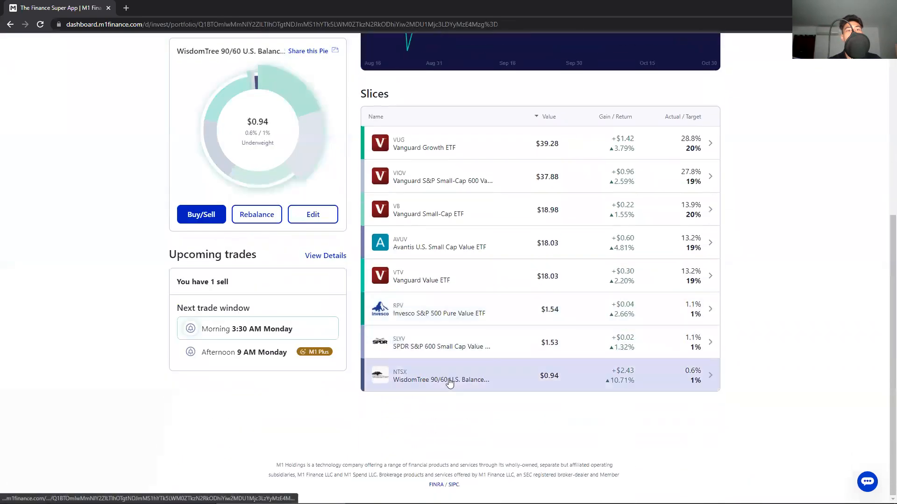
{"action": "left_click", "coordinate": [449, 375]}
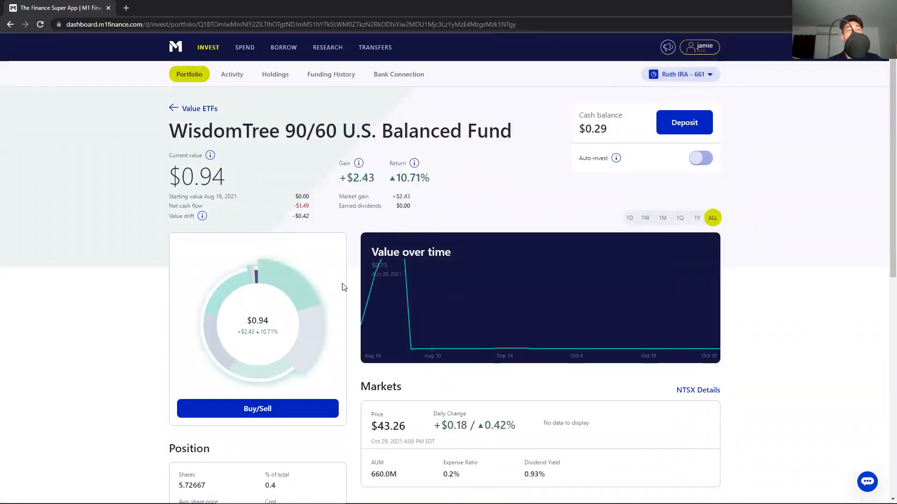
{"action": "mouse_move", "coordinate": [283, 413]}
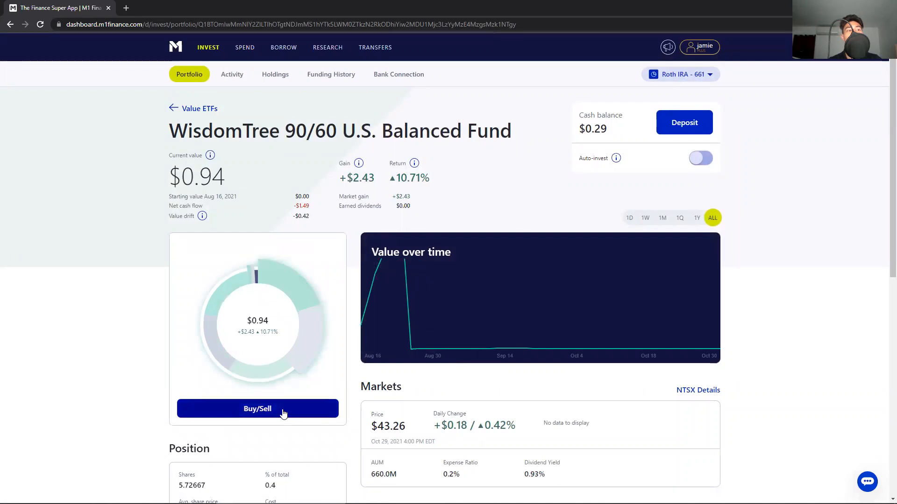
{"action": "left_click", "coordinate": [258, 409]}
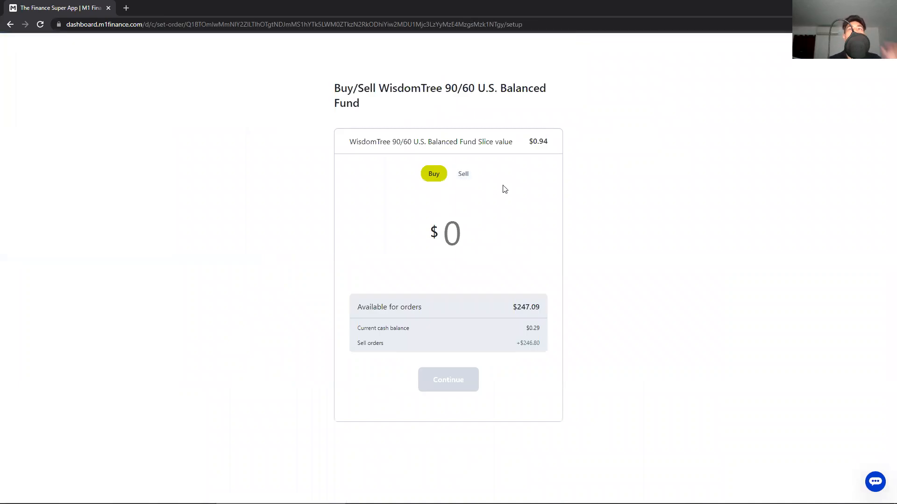
Buy $246.80 of NTSX in the Value ETFs pie for the 3:30 AM Monday window
{"action": "left_click", "coordinate": [445, 234]}
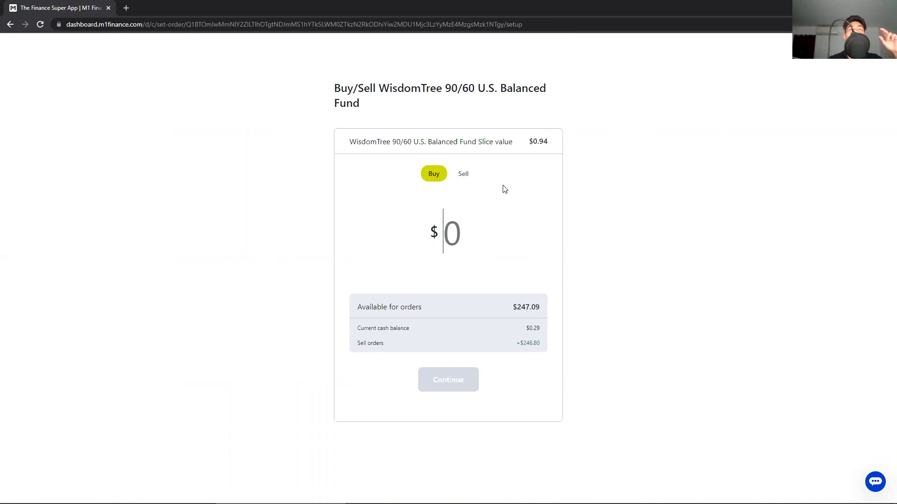
{"action": "mouse_move", "coordinate": [495, 263]}
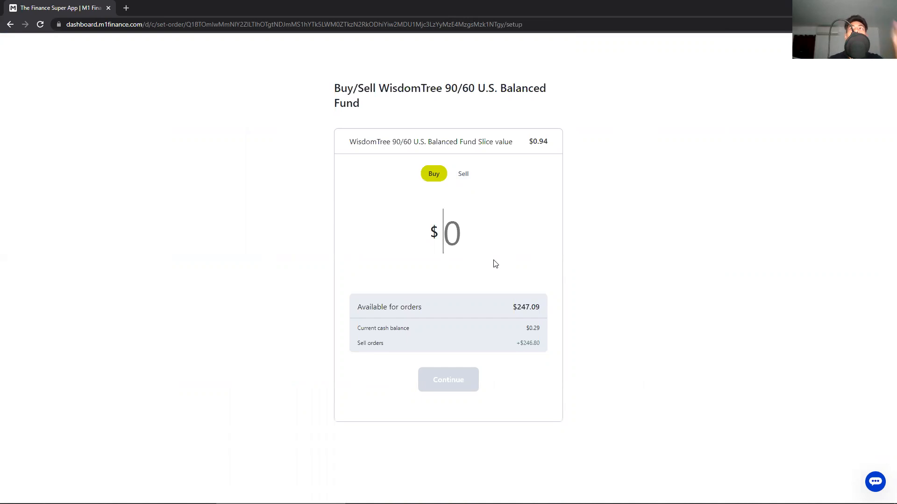
{"action": "type", "text": "246.8"}
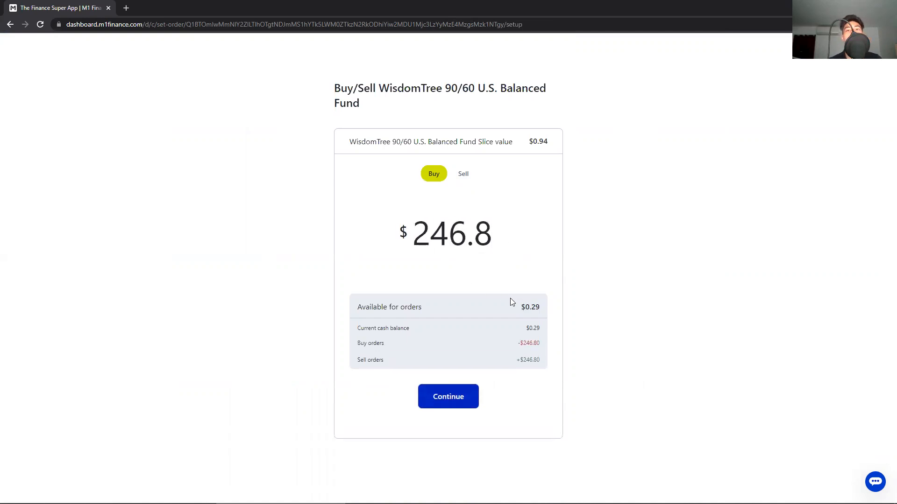
{"action": "mouse_move", "coordinate": [462, 396]}
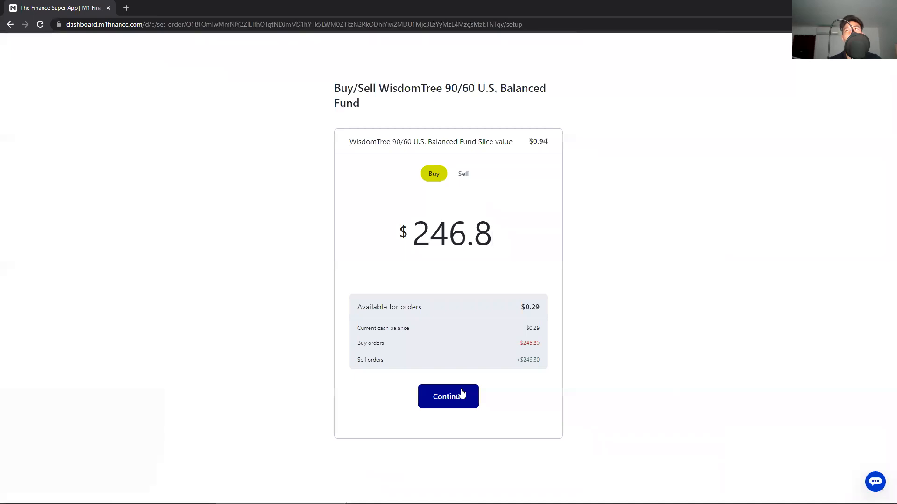
{"action": "left_click", "coordinate": [448, 396]}
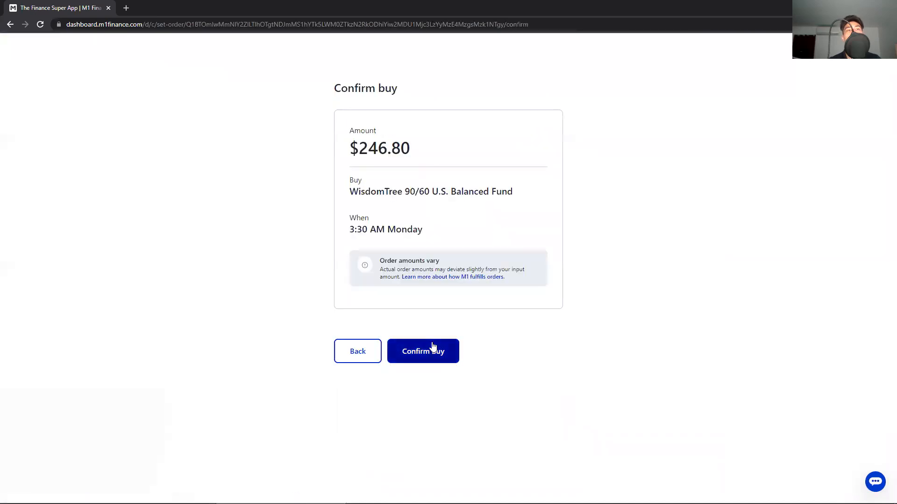
{"action": "left_click", "coordinate": [423, 351]}
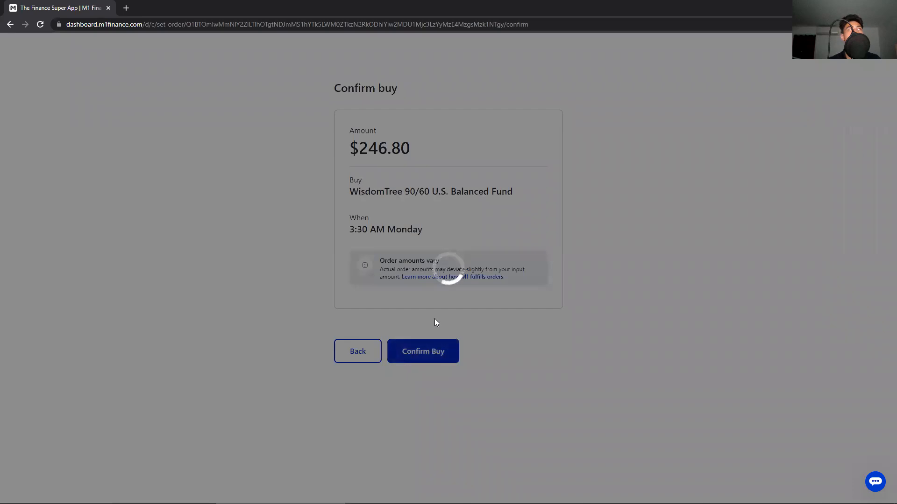
Review Upcoming trades showing matching $246.80 pending NTSX buy and sell orders
{"action": "left_click", "coordinate": [422, 351]}
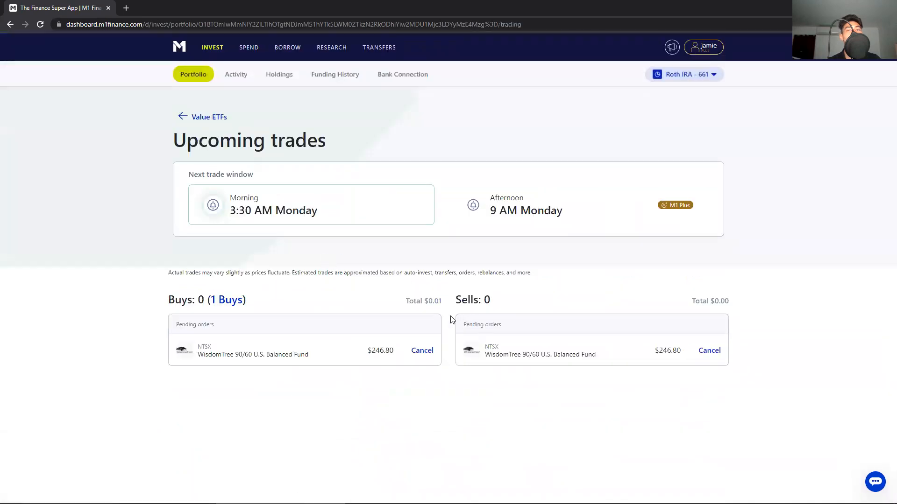
{"action": "mouse_move", "coordinate": [430, 301]}
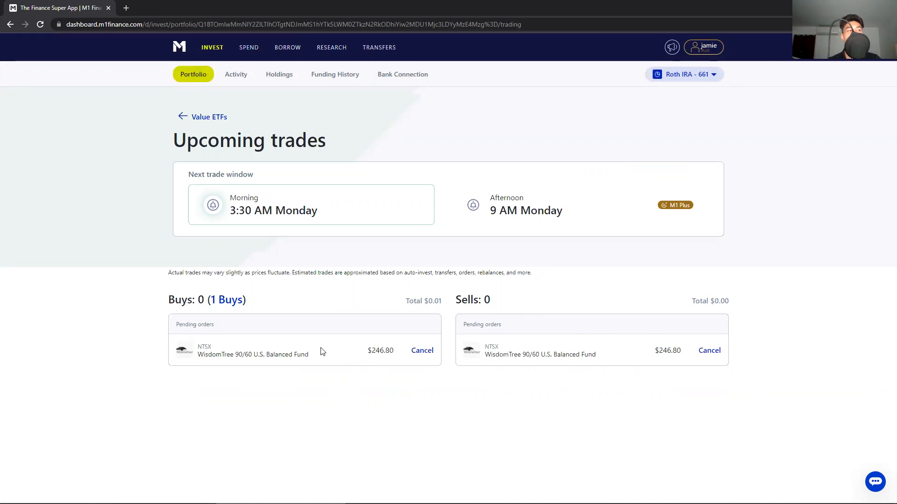
{"action": "mouse_move", "coordinate": [628, 340]}
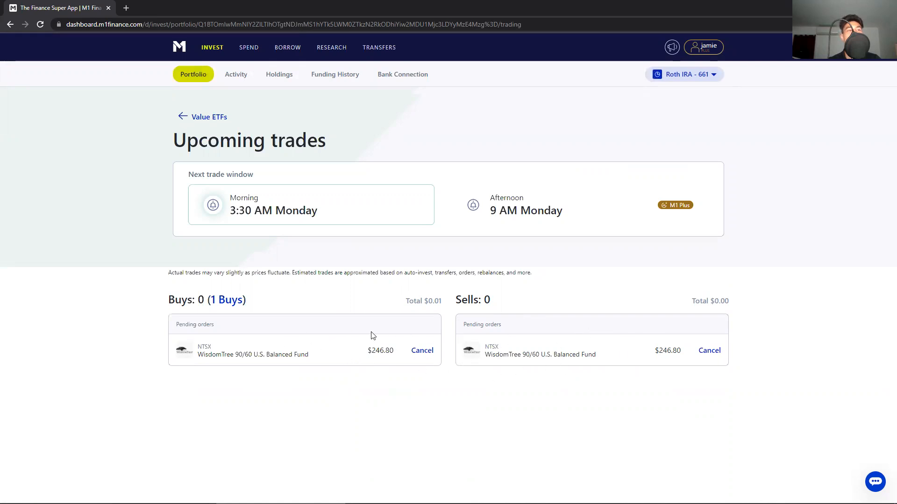
{"action": "mouse_move", "coordinate": [506, 351]}
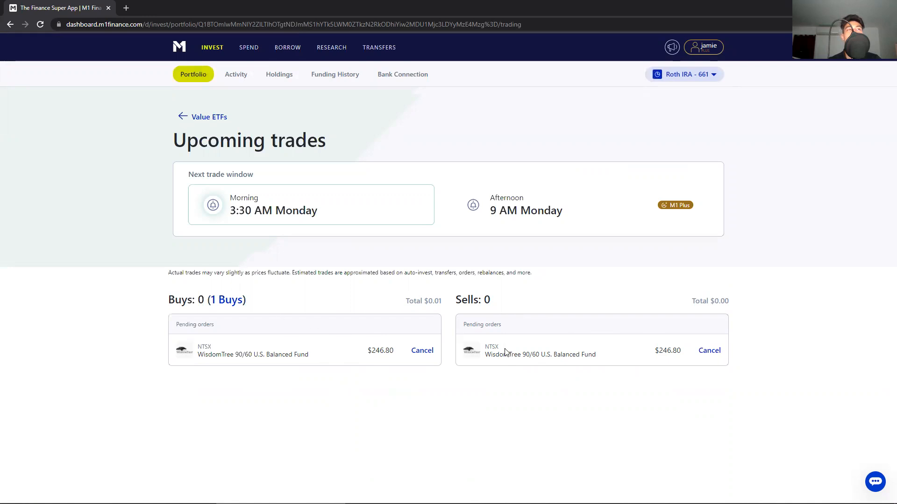
{"action": "mouse_move", "coordinate": [577, 347]}
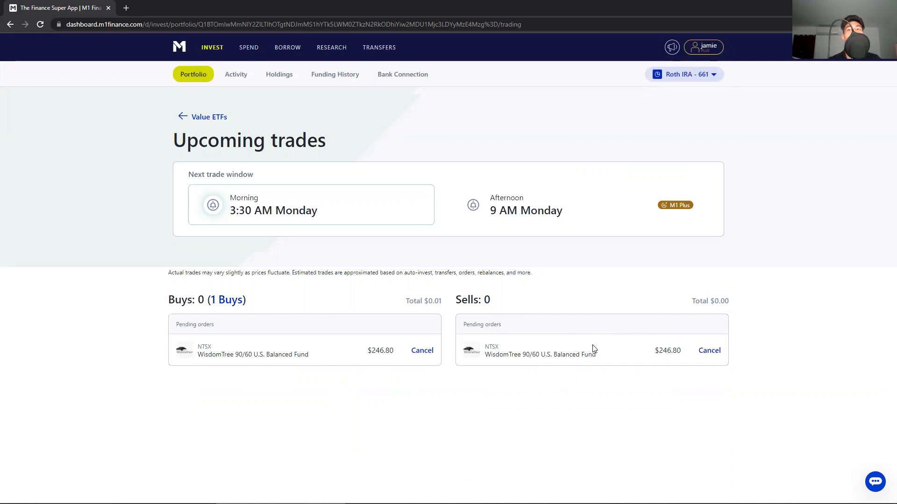
{"action": "mouse_move", "coordinate": [342, 350]}
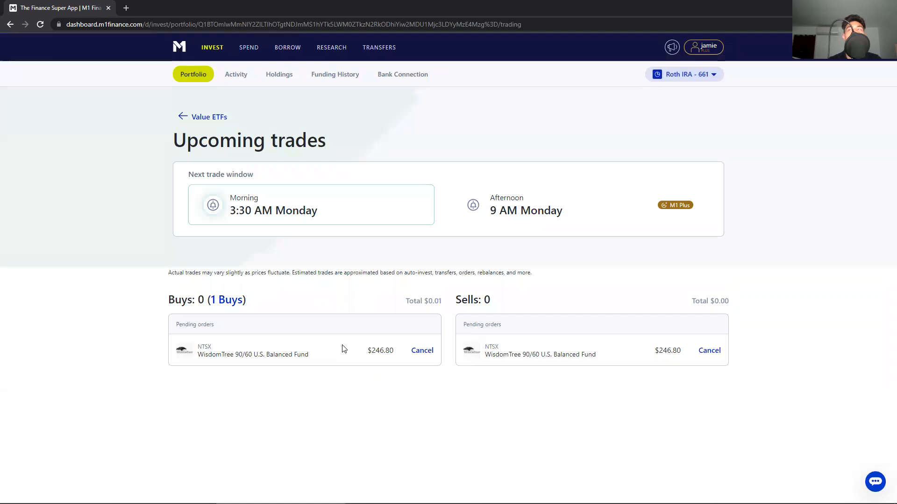
{"action": "mouse_move", "coordinate": [495, 343]}
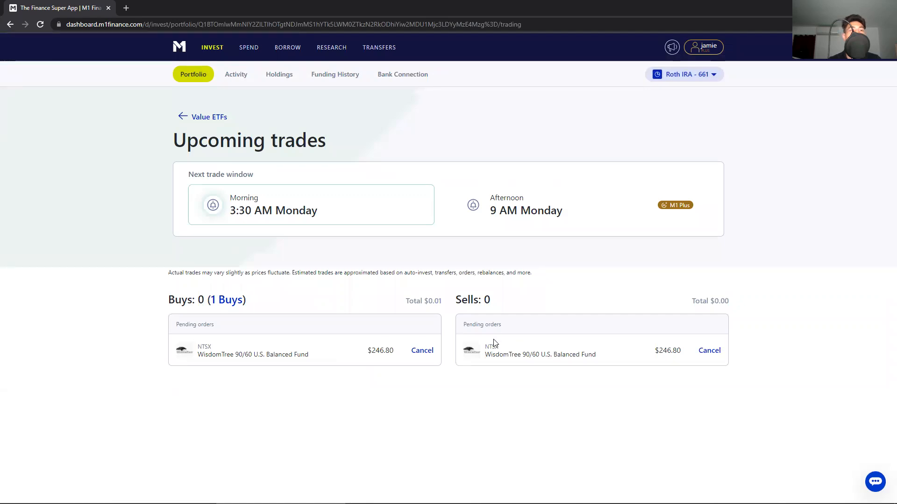
{"action": "mouse_move", "coordinate": [393, 339]}
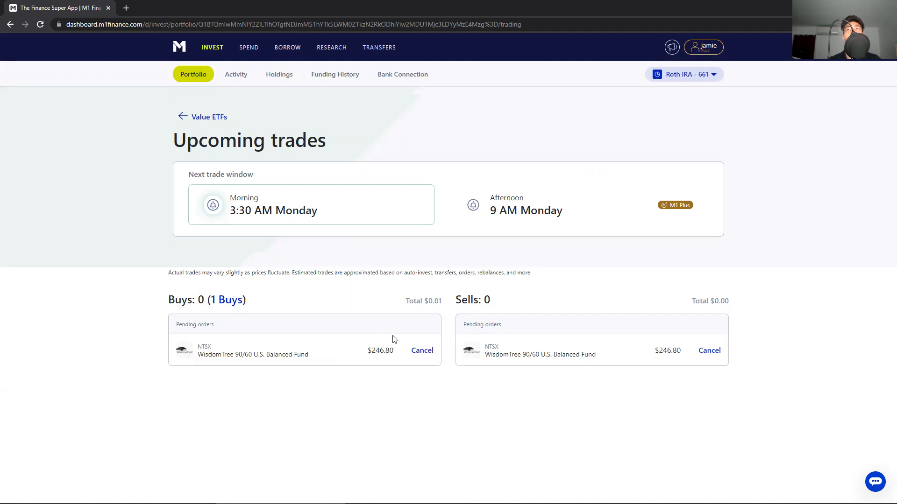
{"action": "mouse_move", "coordinate": [367, 328]}
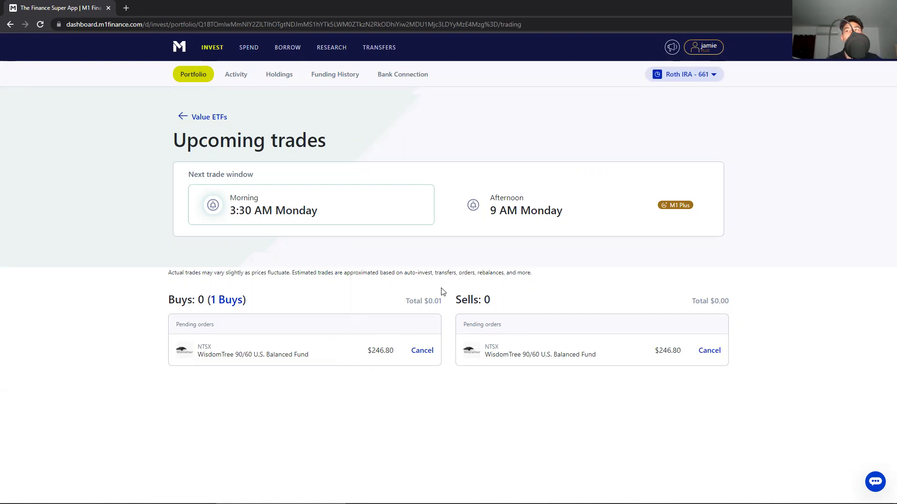
{"action": "mouse_move", "coordinate": [426, 95]}
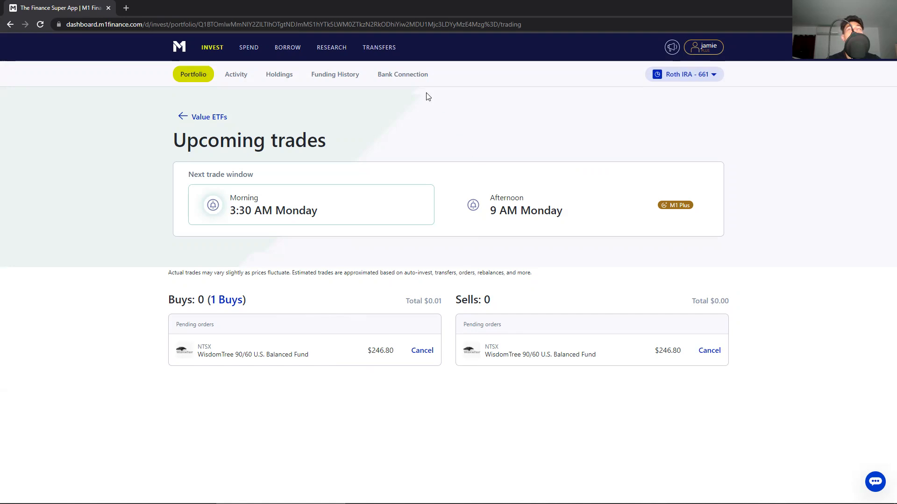